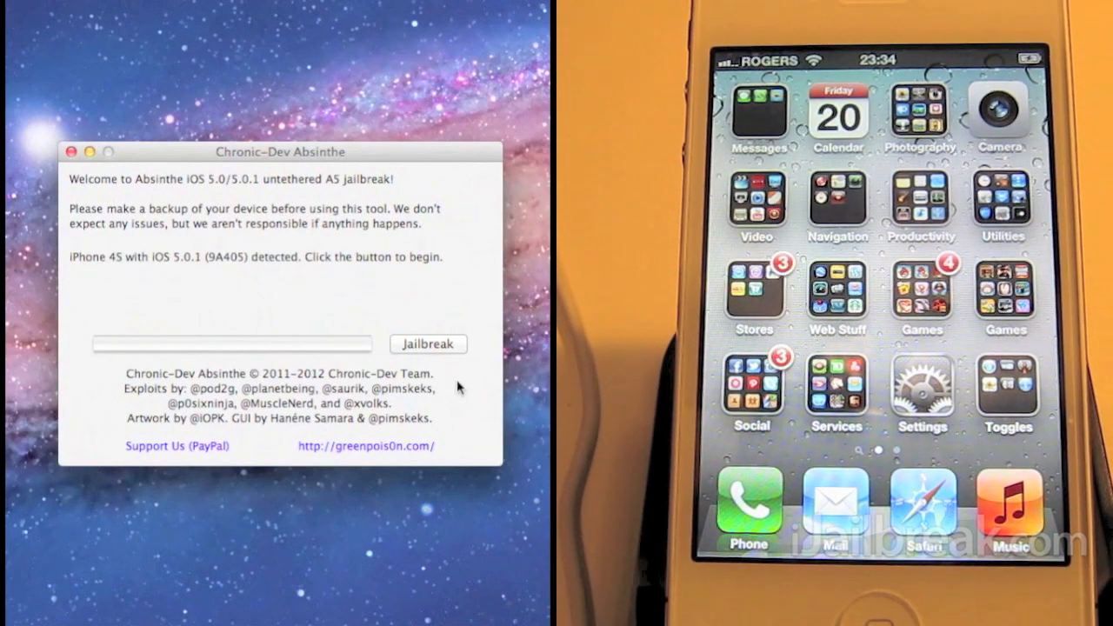
mouse_move(442, 287)
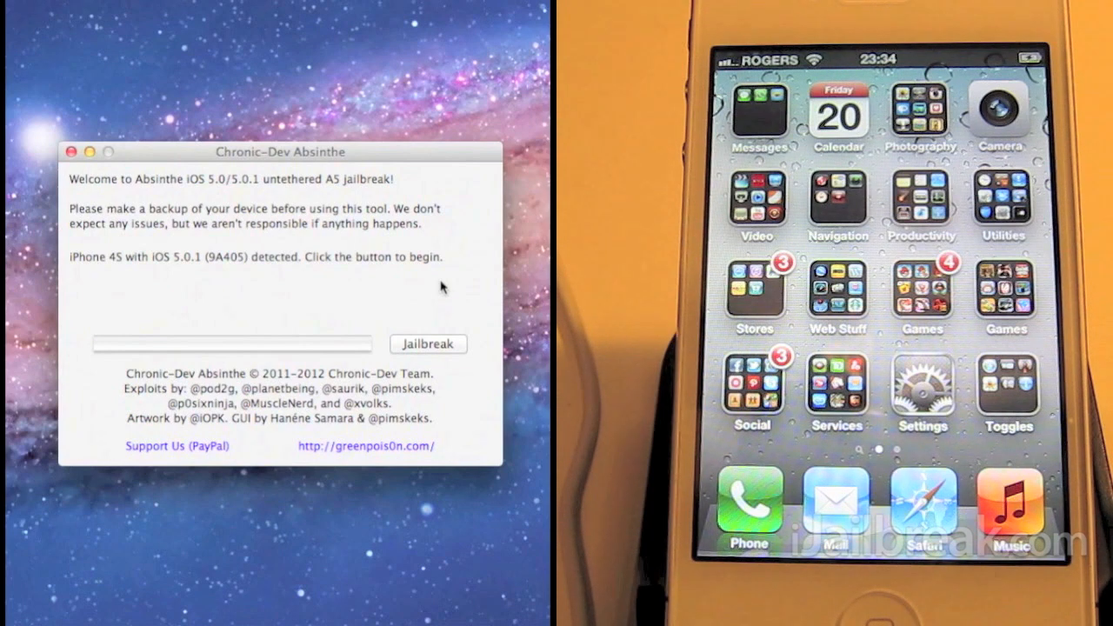
mouse_move(452, 379)
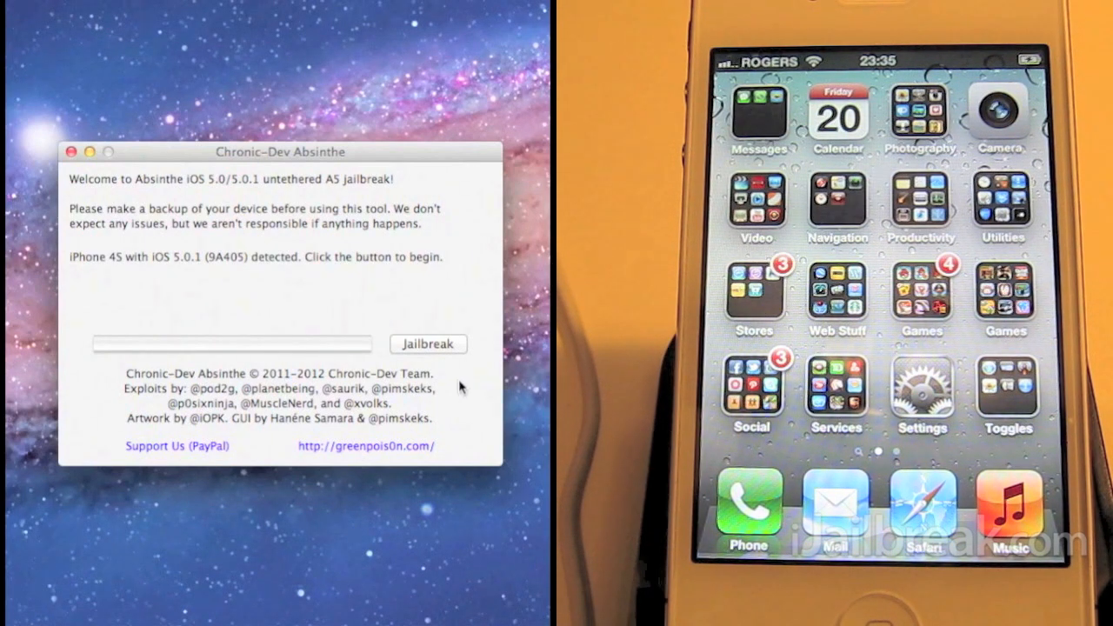
Step: Start the untethered jailbreak on the connected iPhone 4S and wait for it to reboot
click(428, 344)
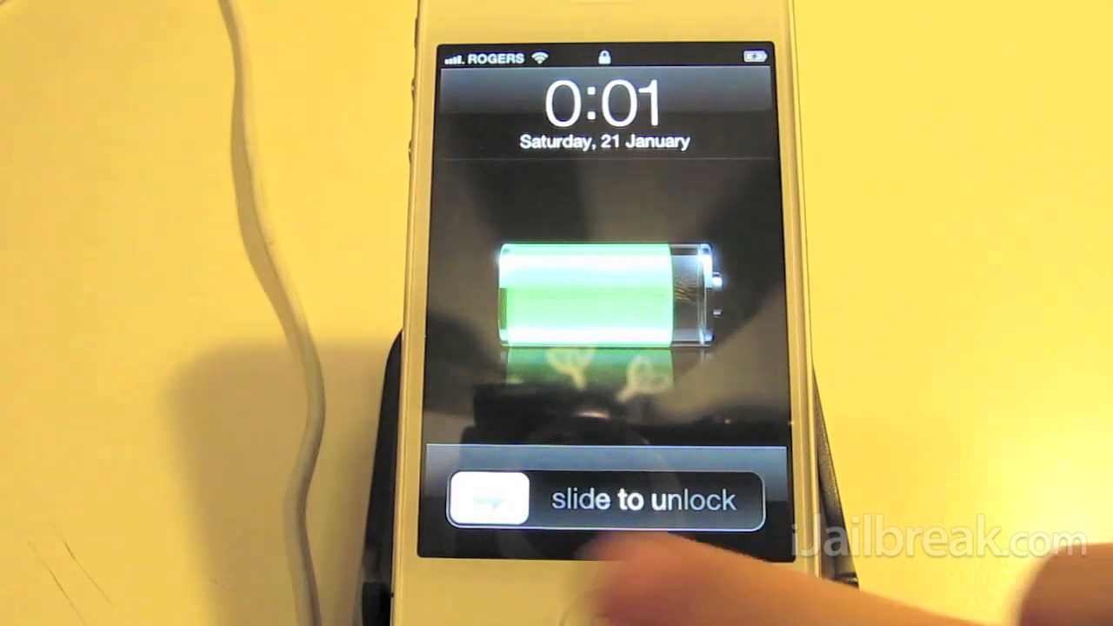
Step: Slide to unlock the rebooted iPhone, revealing the home screen with the new Cydia icon
drag(487, 497, 739, 498)
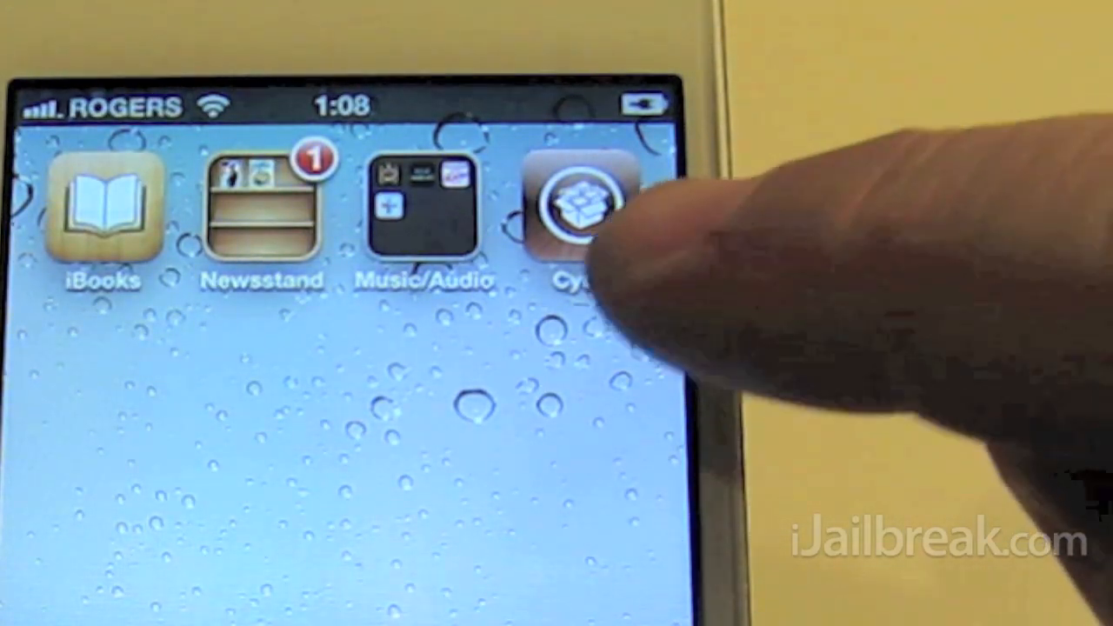
Step: Launch Cydia from the home screen so it begins preparing the filesystem
click(574, 205)
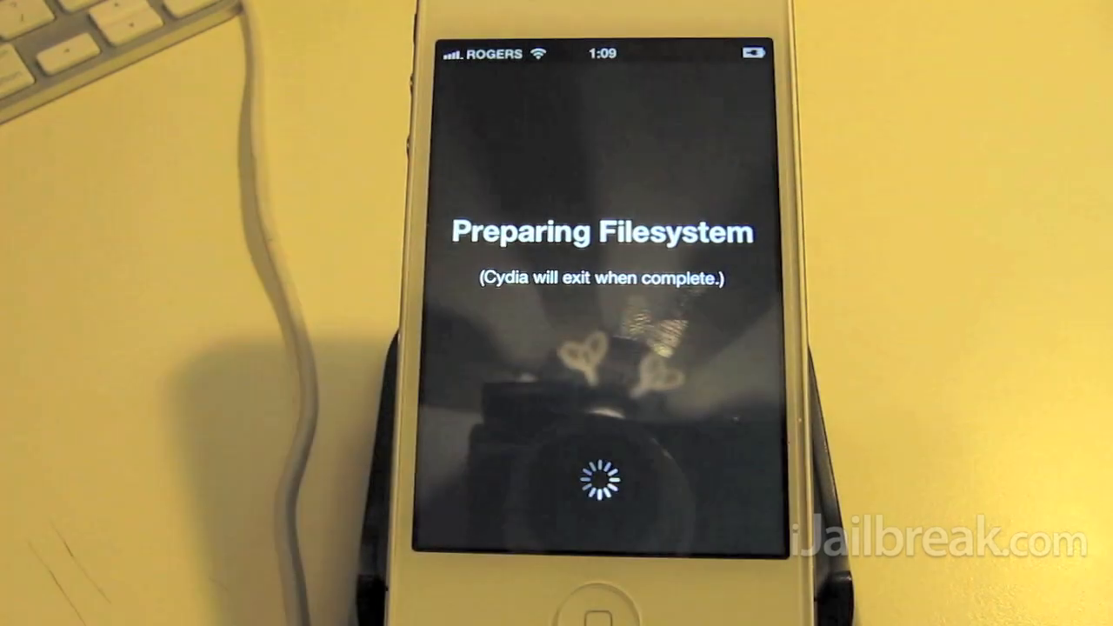